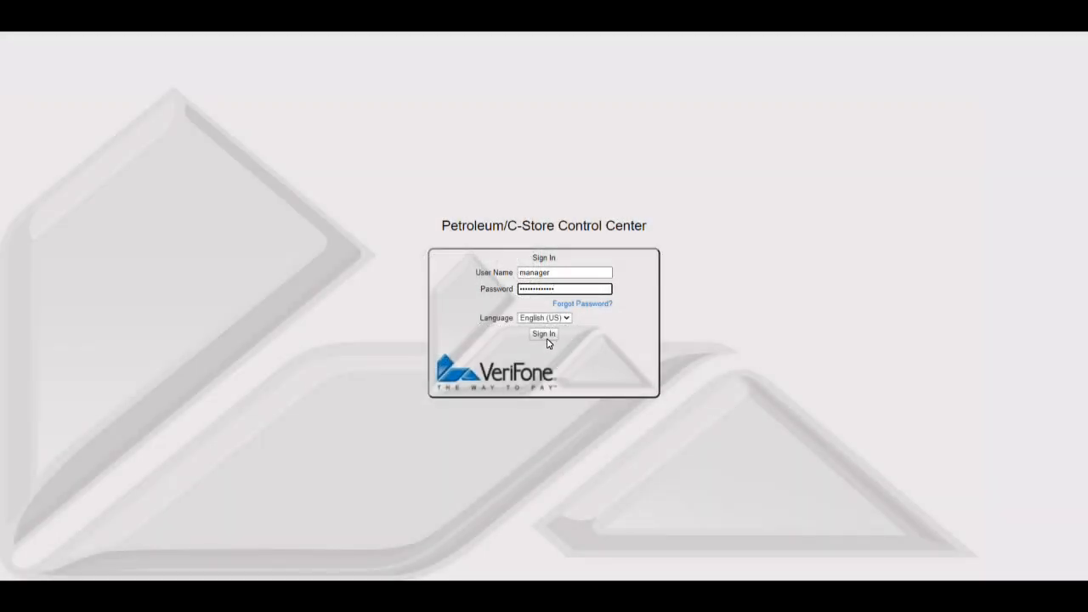
Sign in as the manager to reach the Commander control center
{"action": "left_click", "coordinate": [544, 334]}
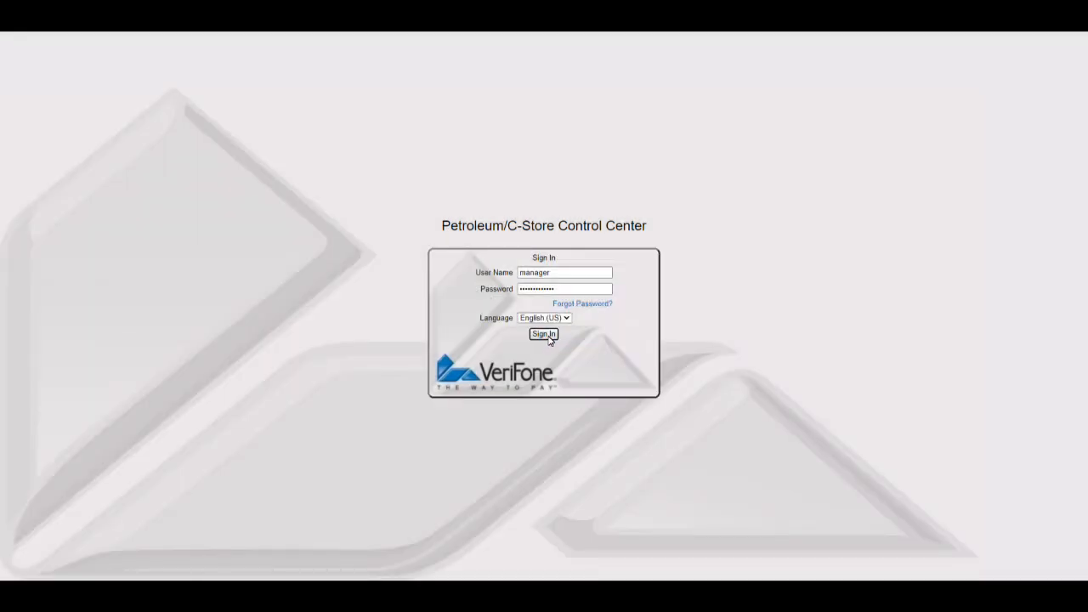
{"action": "left_click", "coordinate": [544, 333]}
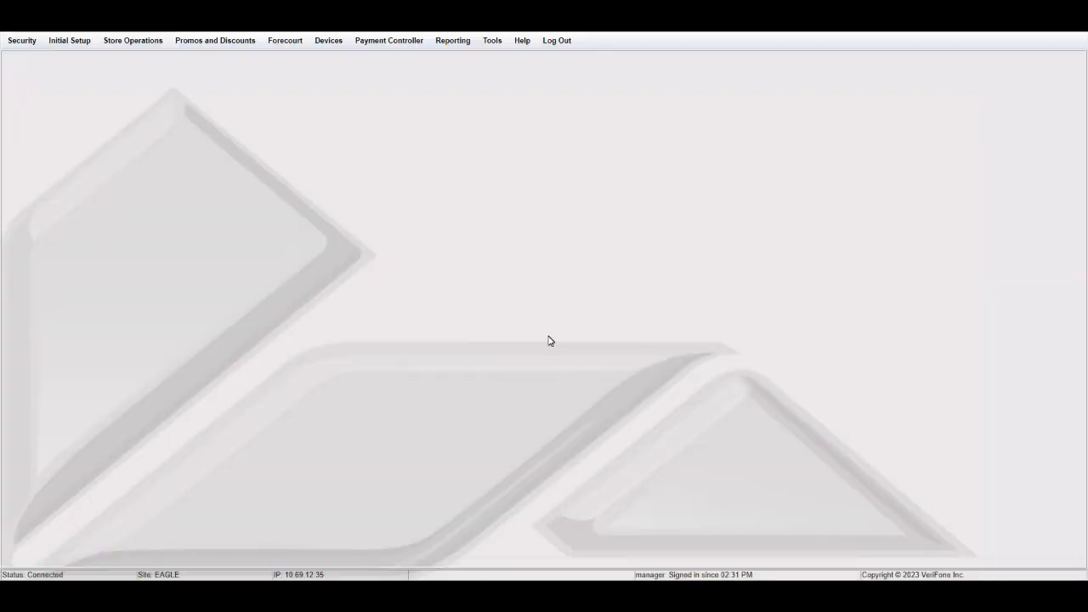
{"action": "mouse_move", "coordinate": [466, 285]}
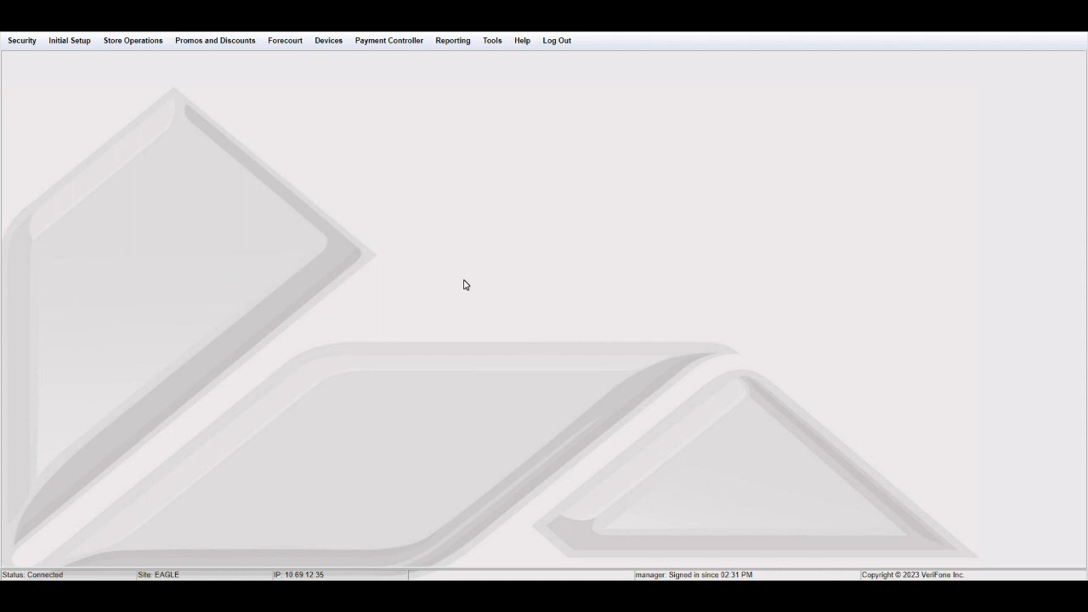
Navigate from the menu bar to the Cloud Connect page
{"action": "left_click", "coordinate": [69, 41]}
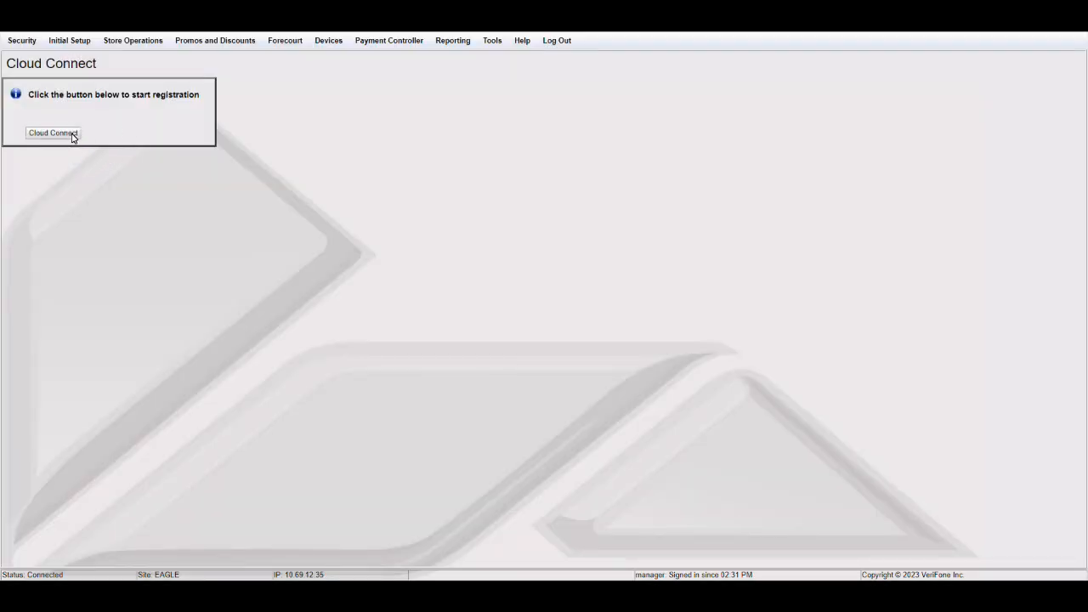
Start Cloud Connect registration and copy the displayed user code
{"action": "left_click", "coordinate": [53, 132]}
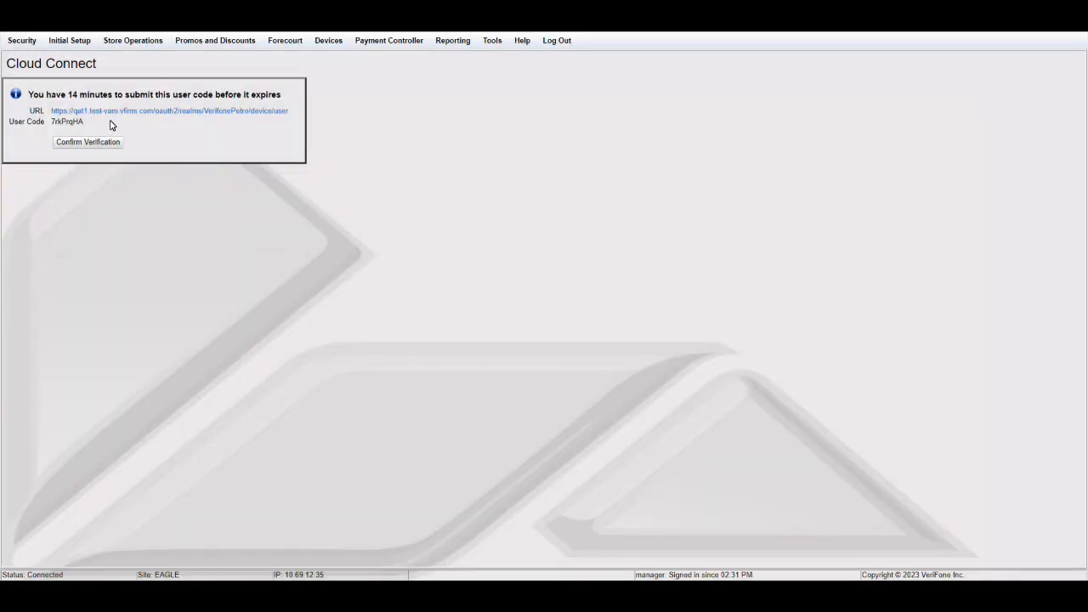
{"action": "double_click", "coordinate": [68, 121]}
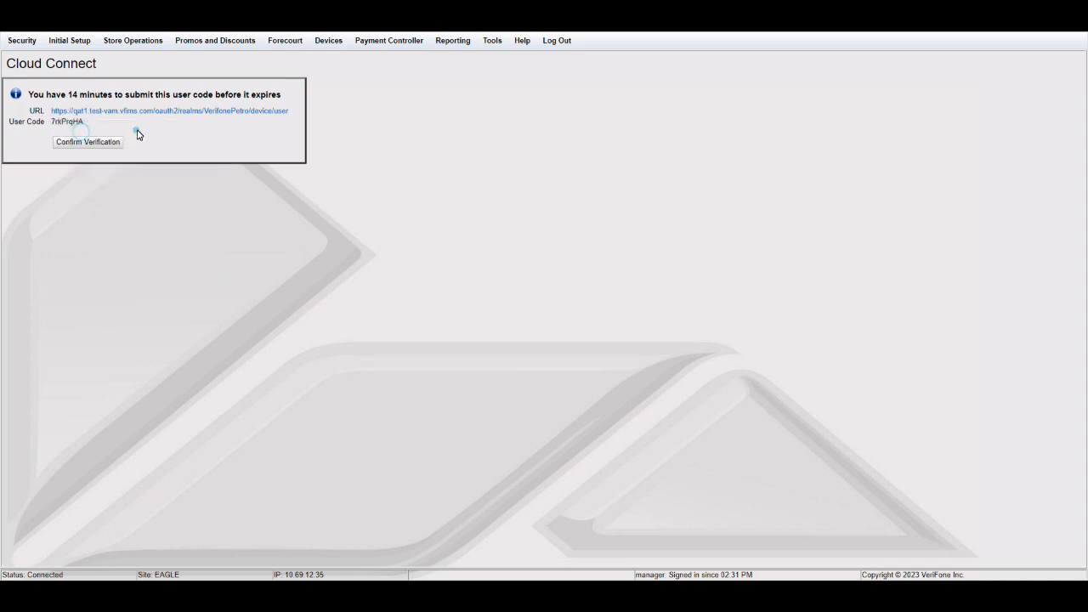
{"action": "mouse_move", "coordinate": [145, 115]}
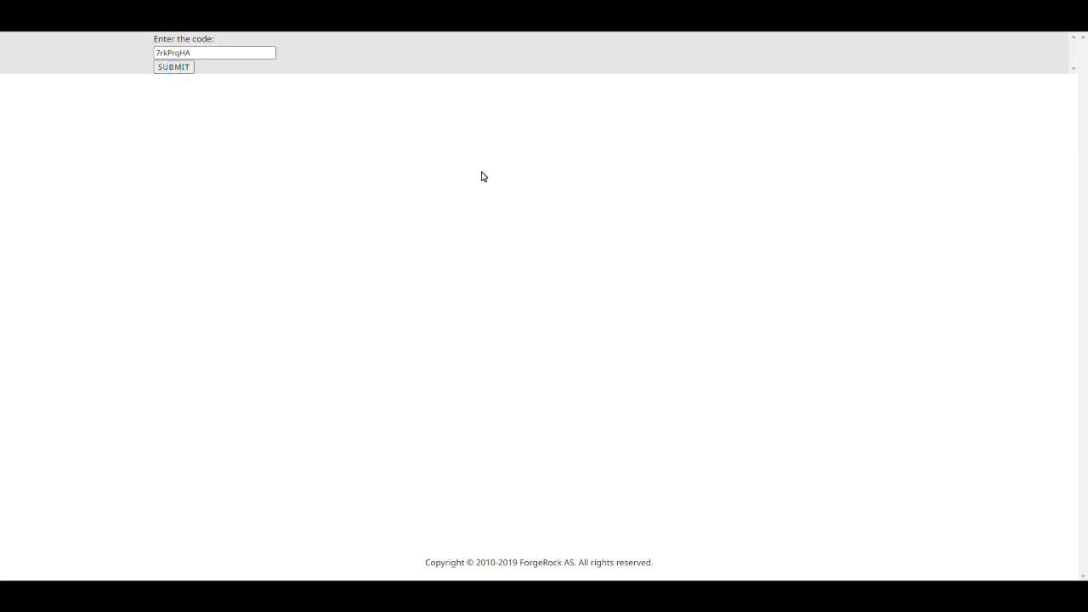
Submit the pasted user code on the C-Site Management verification page
{"action": "left_click", "coordinate": [173, 67]}
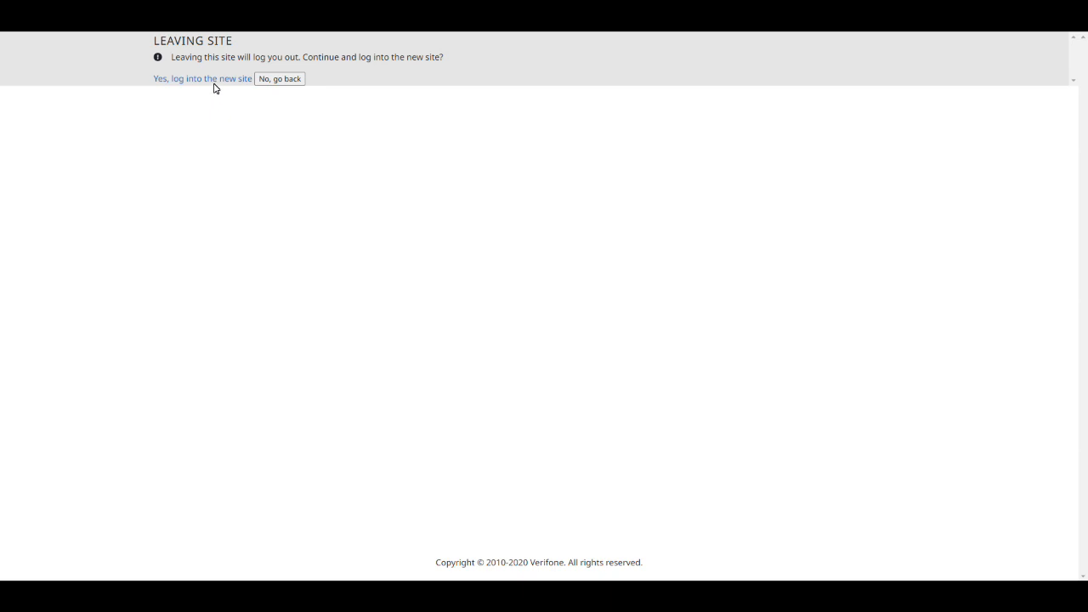
{"action": "mouse_move", "coordinate": [203, 78]}
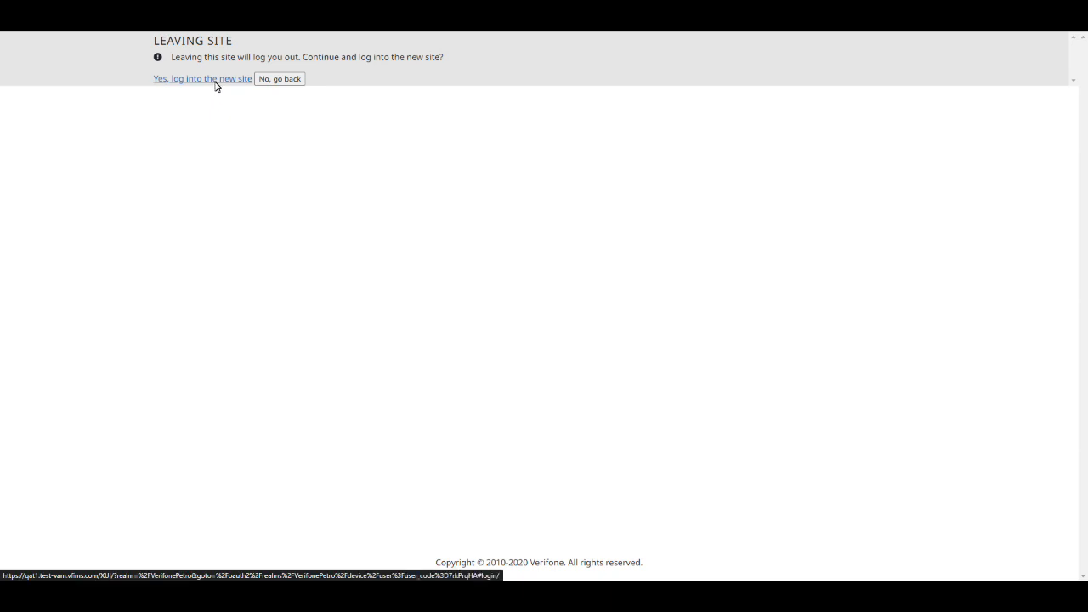
{"action": "left_click", "coordinate": [203, 78]}
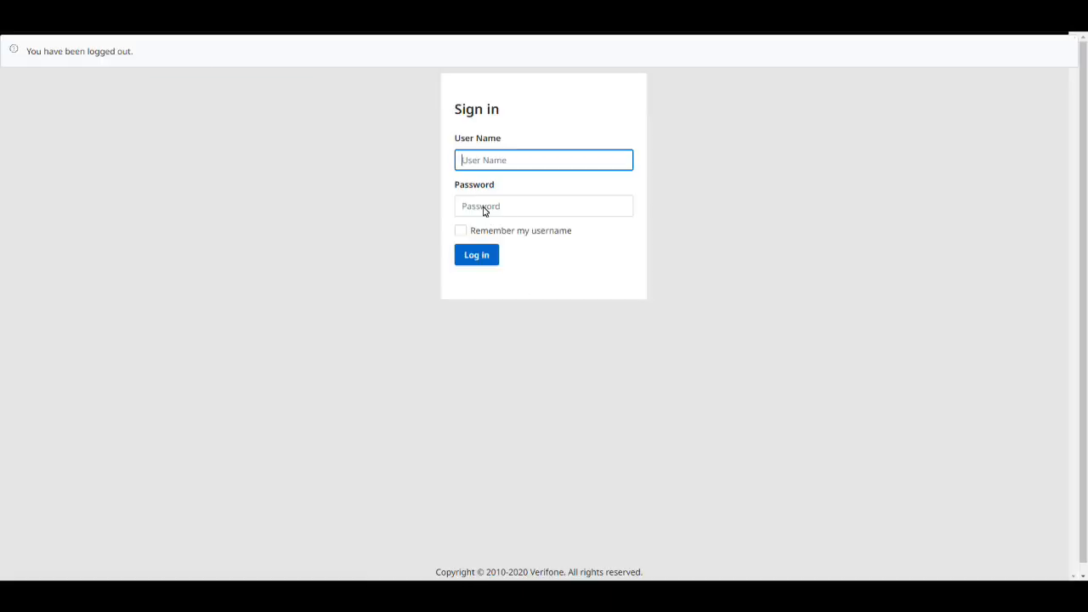
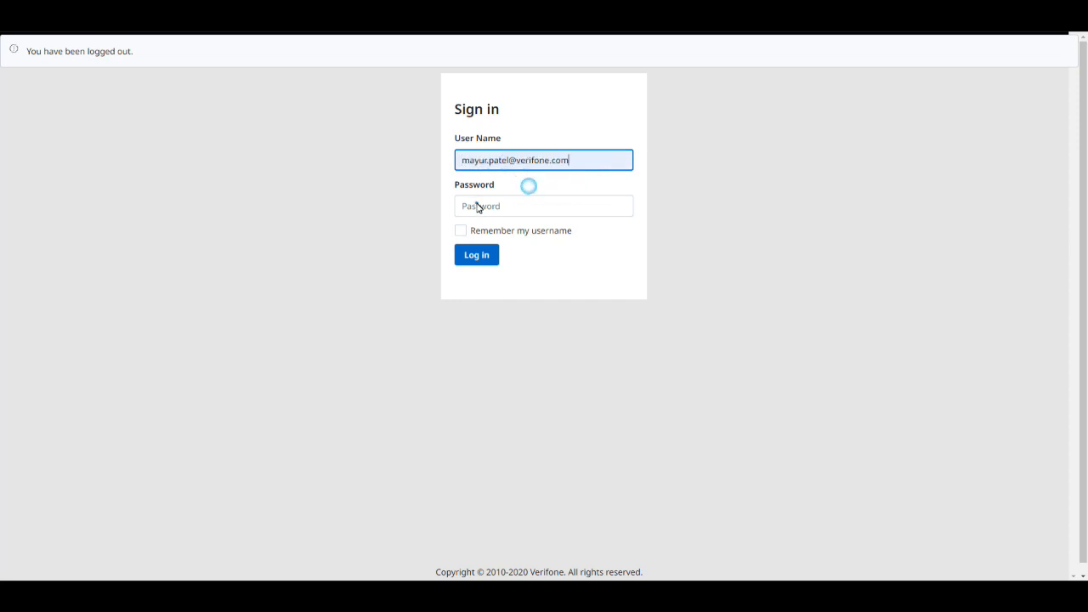
{"action": "left_click", "coordinate": [476, 255]}
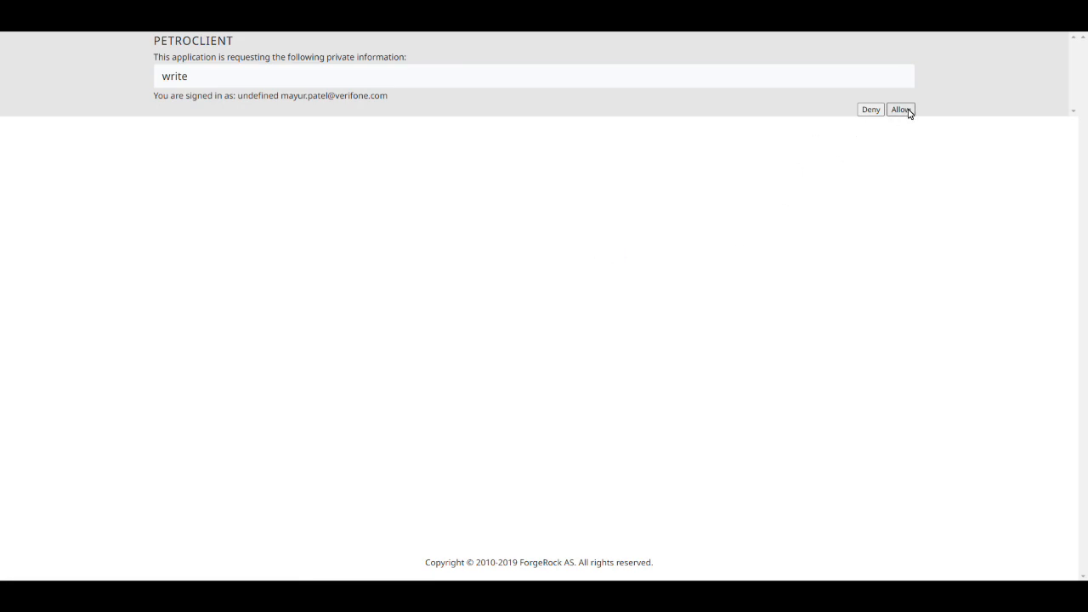
{"action": "left_click", "coordinate": [901, 109]}
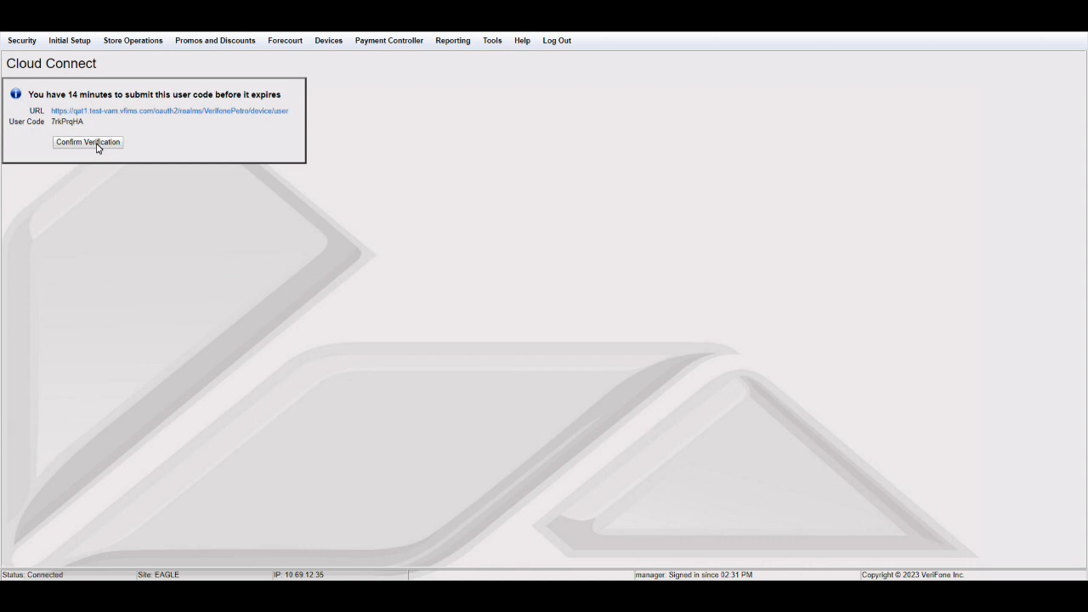
Confirm the code verification so Cloud Connect processes the registration
{"action": "left_click", "coordinate": [88, 143]}
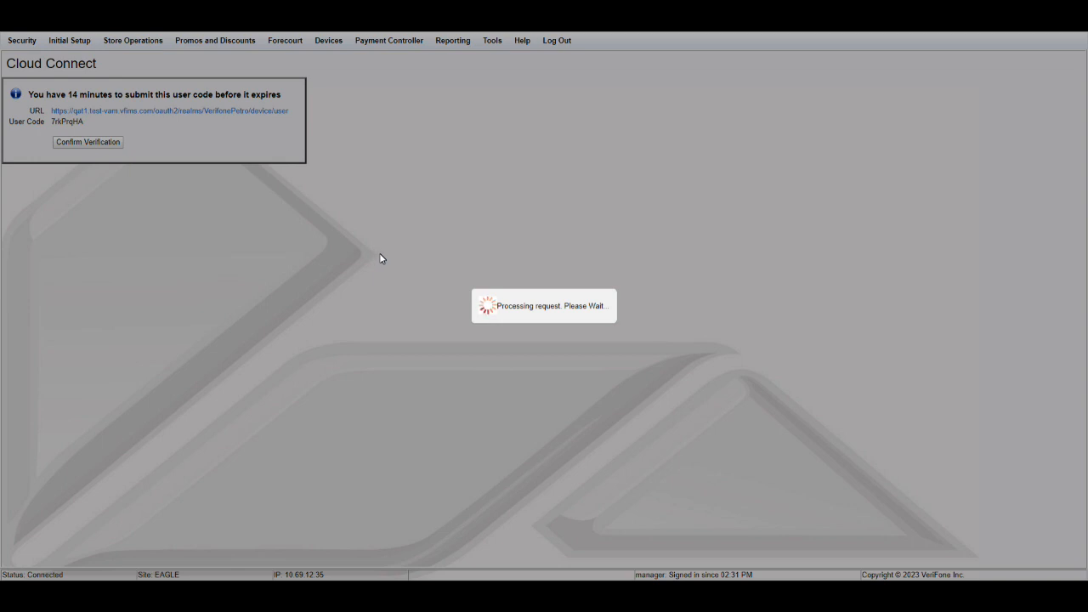
{"action": "mouse_move", "coordinate": [382, 259]}
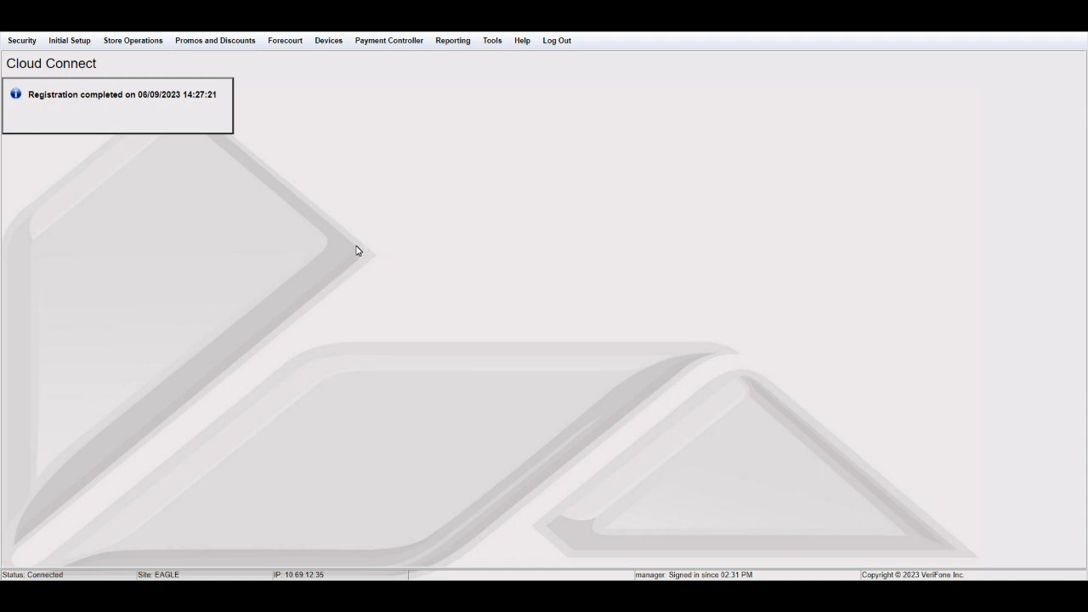
{"action": "mouse_move", "coordinate": [41, 115]}
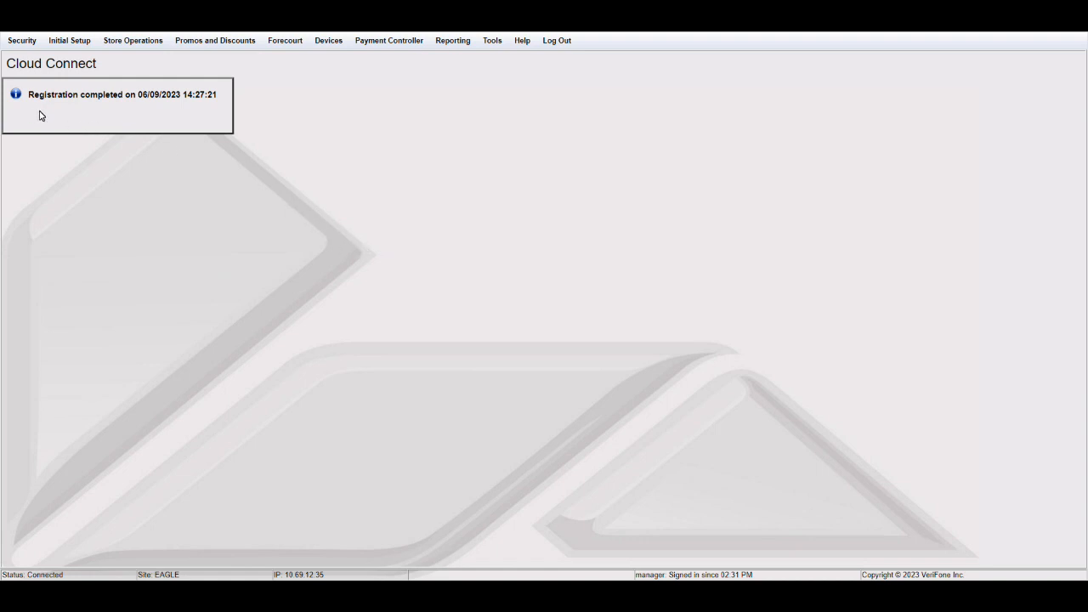
{"action": "mouse_move", "coordinate": [162, 100]}
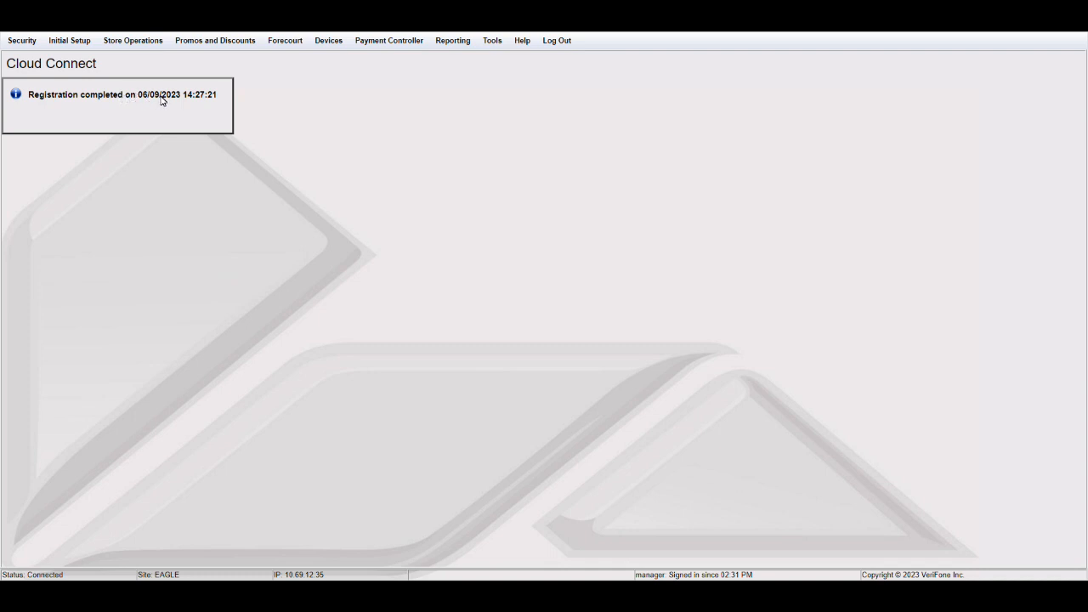
{"action": "mouse_move", "coordinate": [379, 418]}
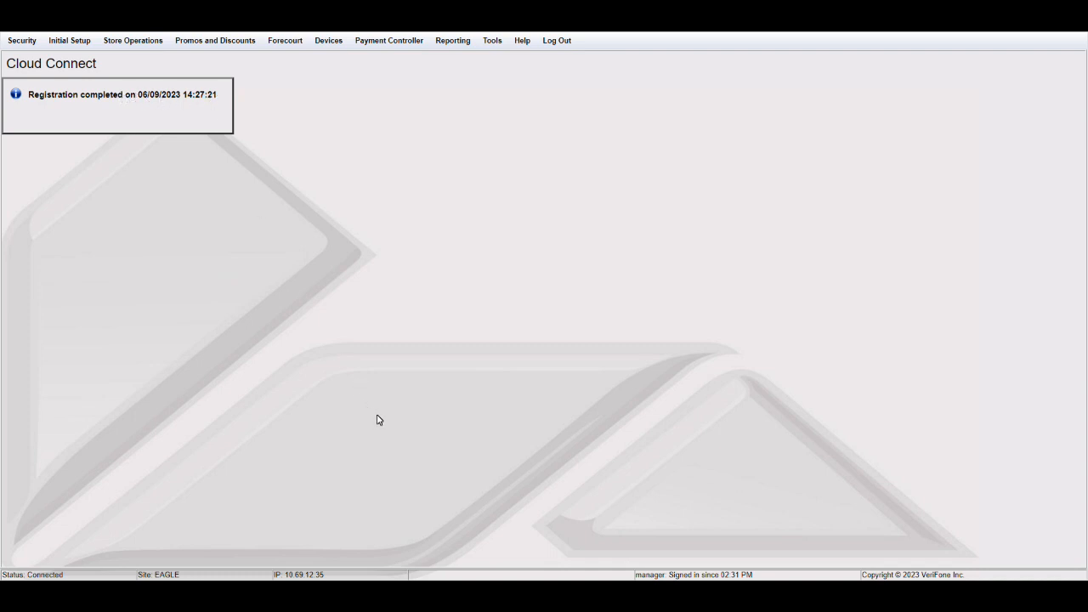